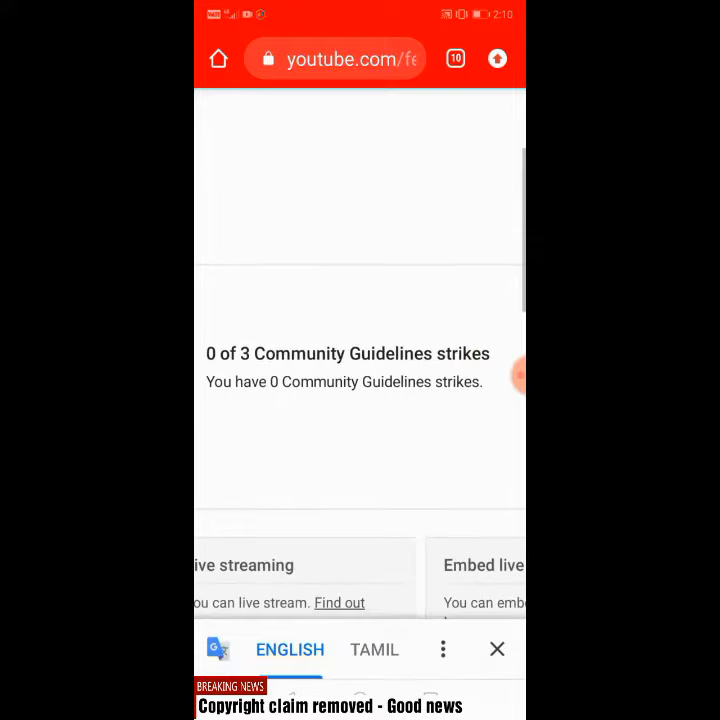
{"action": "left_click", "coordinate": [496, 648]}
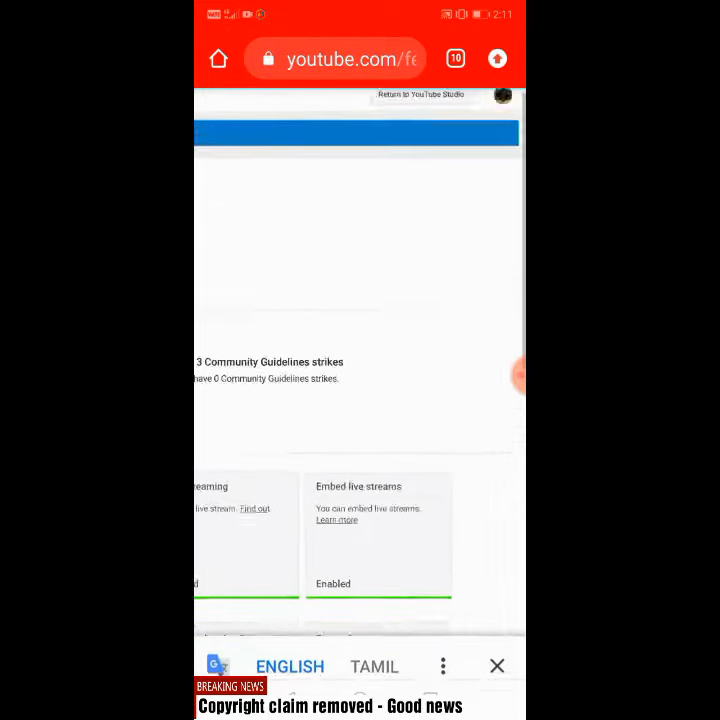
{"action": "scroll", "scroll_direction": "up", "scroll_amount": 3}
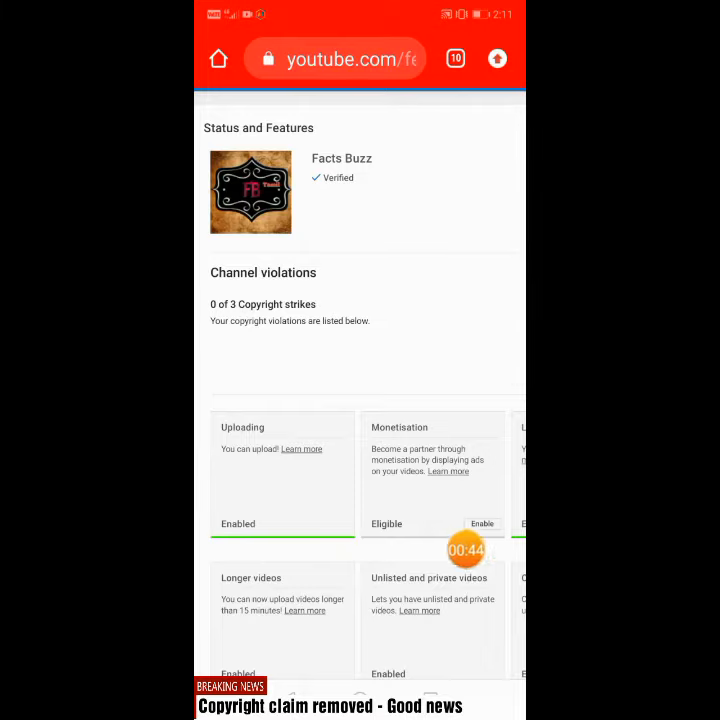
{"action": "scroll", "scroll_direction": "down", "scroll_amount": 3}
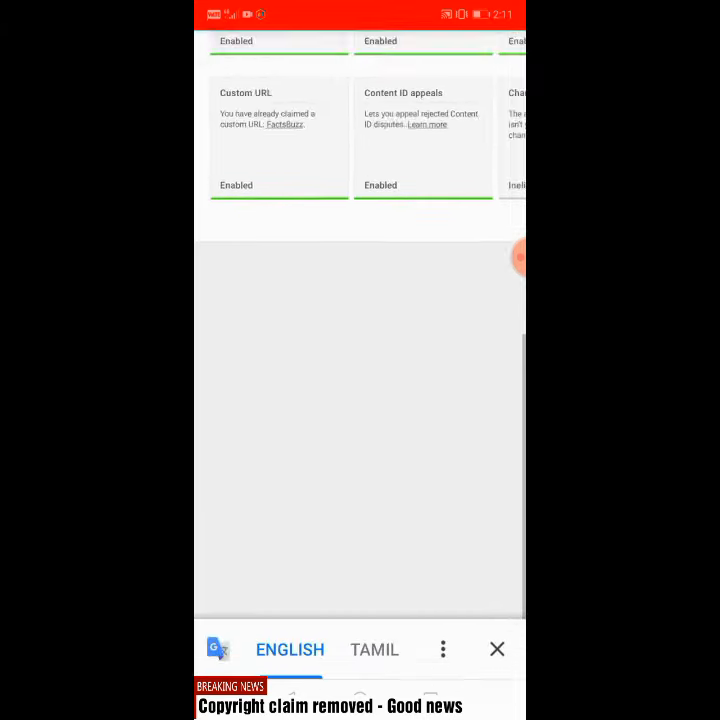
{"action": "scroll", "scroll_direction": "up", "scroll_amount": 3}
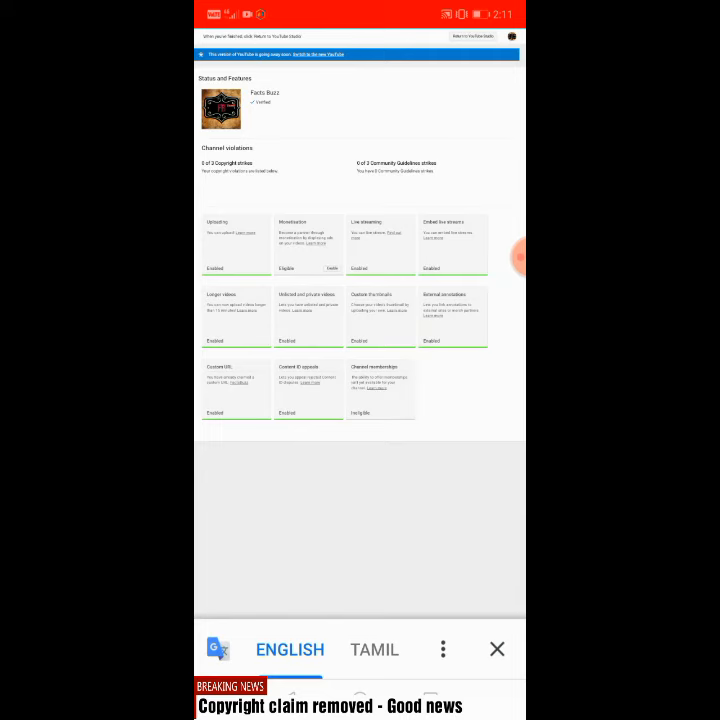